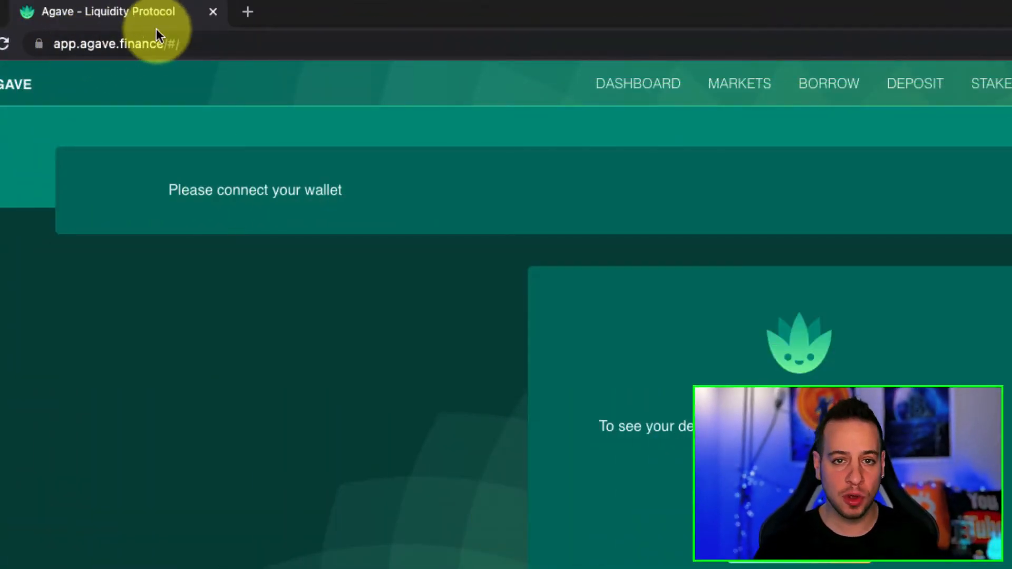
{"action": "mouse_move", "coordinate": [196, 53]}
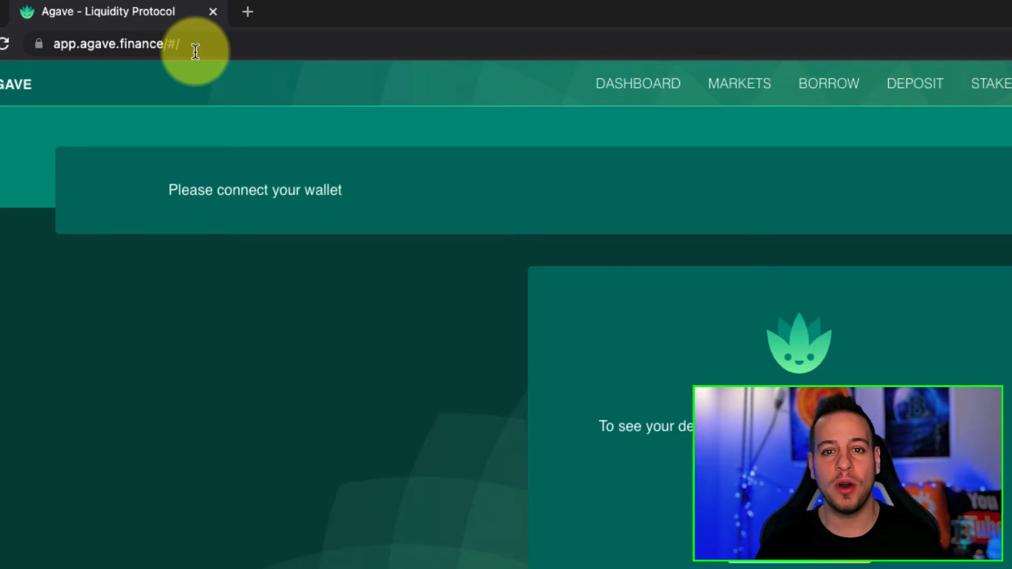
{"action": "mouse_move", "coordinate": [155, 116]}
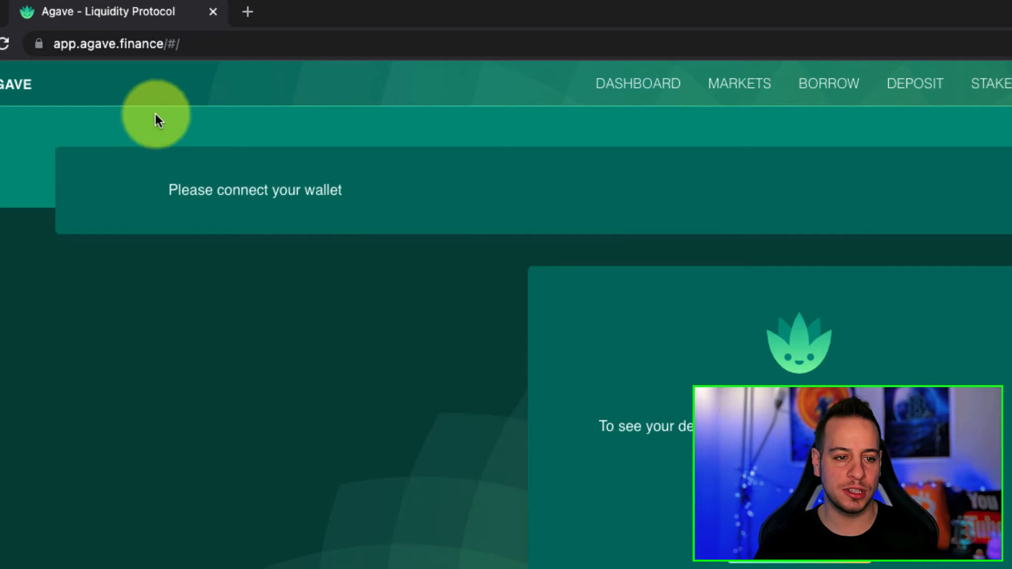
Scroll the Agave page while the Connect your wallet dialog lists MetaMask, Frame and WalletConnect.
{"action": "scroll", "scroll_direction": "down", "scroll_amount": 3}
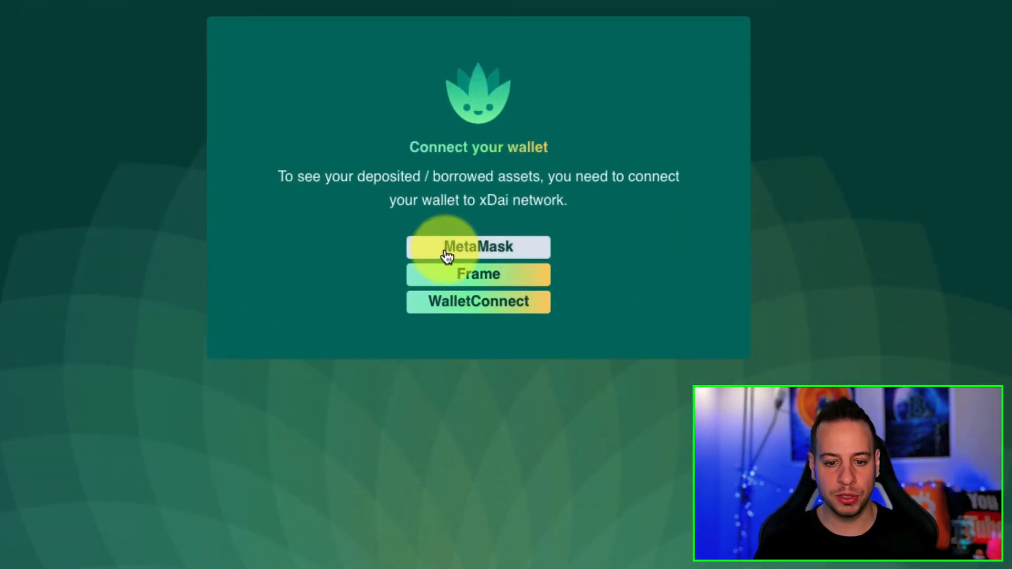
Connect the MetaMask account to Agave, which then flags chain ID 1 as unsupported.
{"action": "left_click", "coordinate": [477, 247]}
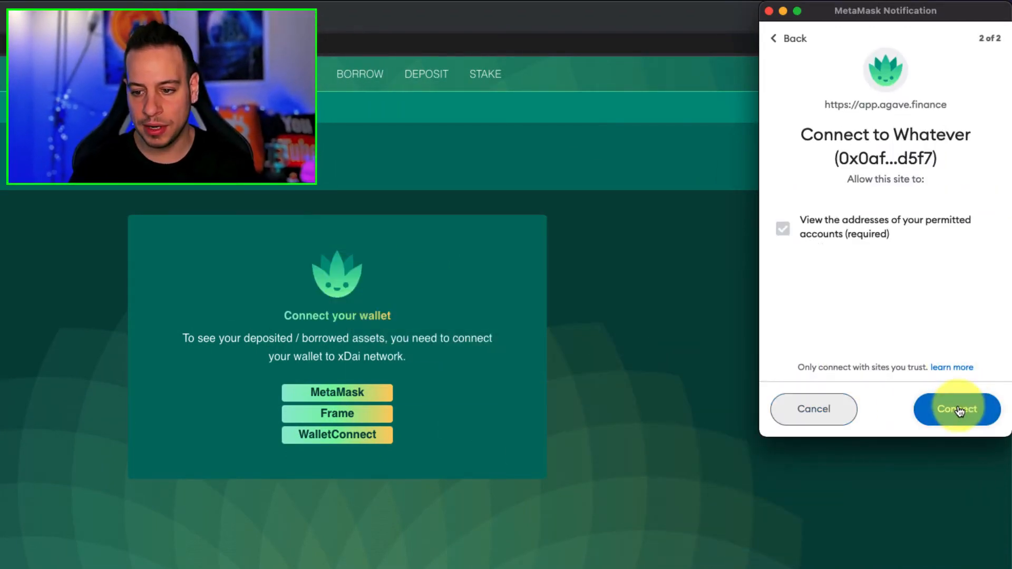
{"action": "left_click", "coordinate": [957, 408]}
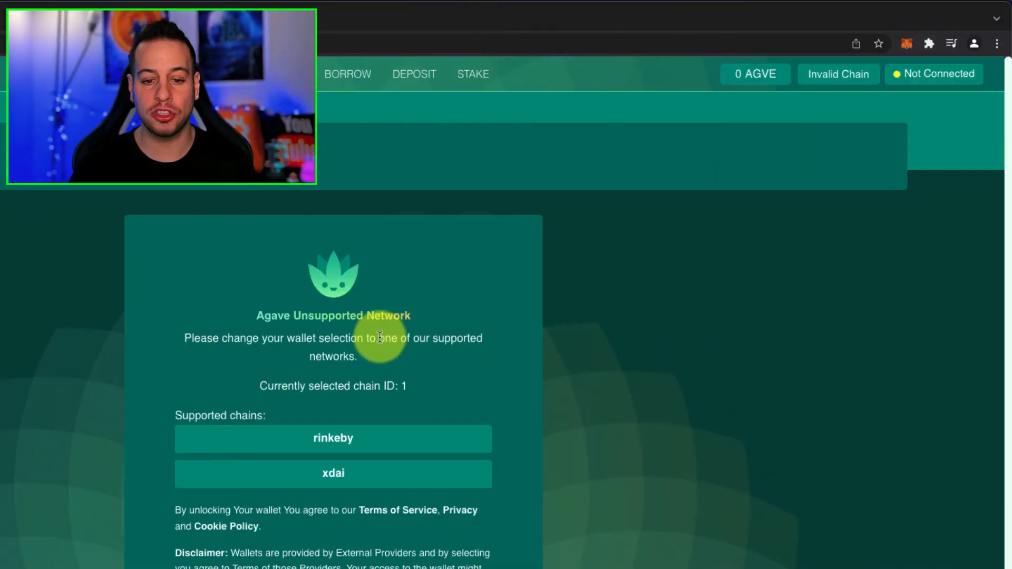
{"action": "scroll", "scroll_direction": "down", "scroll_amount": 3}
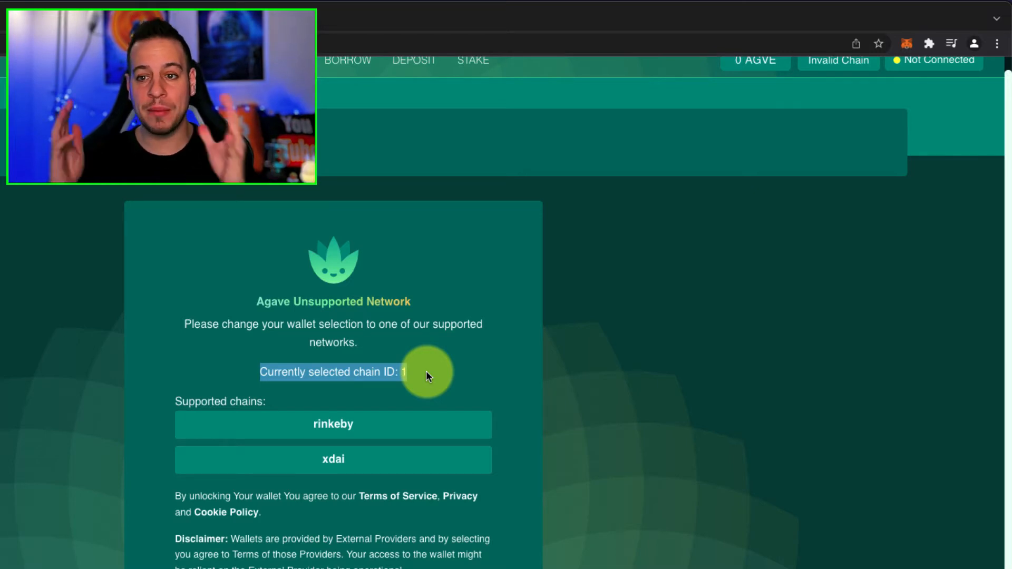
{"action": "mouse_move", "coordinate": [927, 32]}
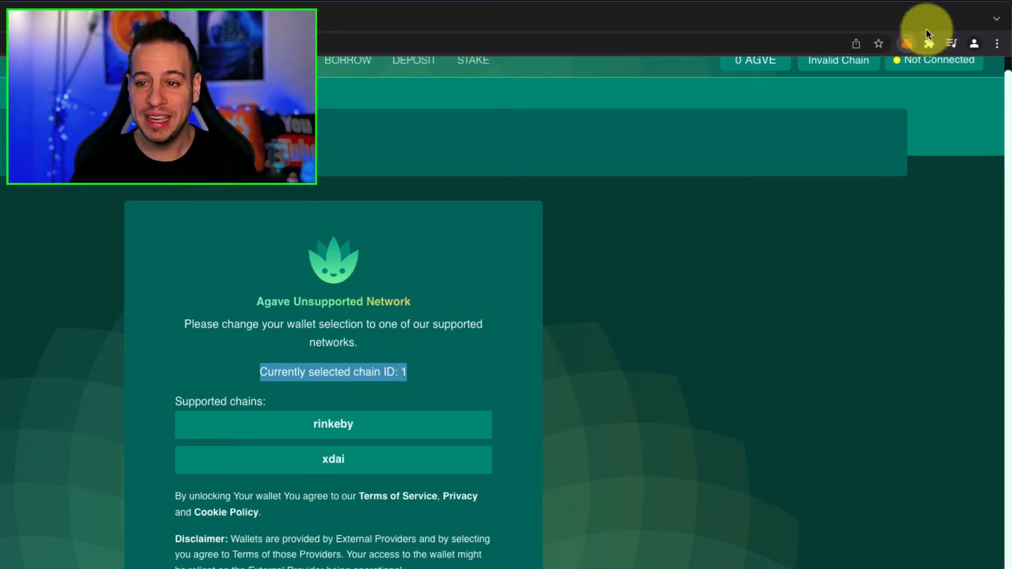
Request switching the wallet to the xdai chain from Agave's supported-chains list.
{"action": "left_click", "coordinate": [906, 43]}
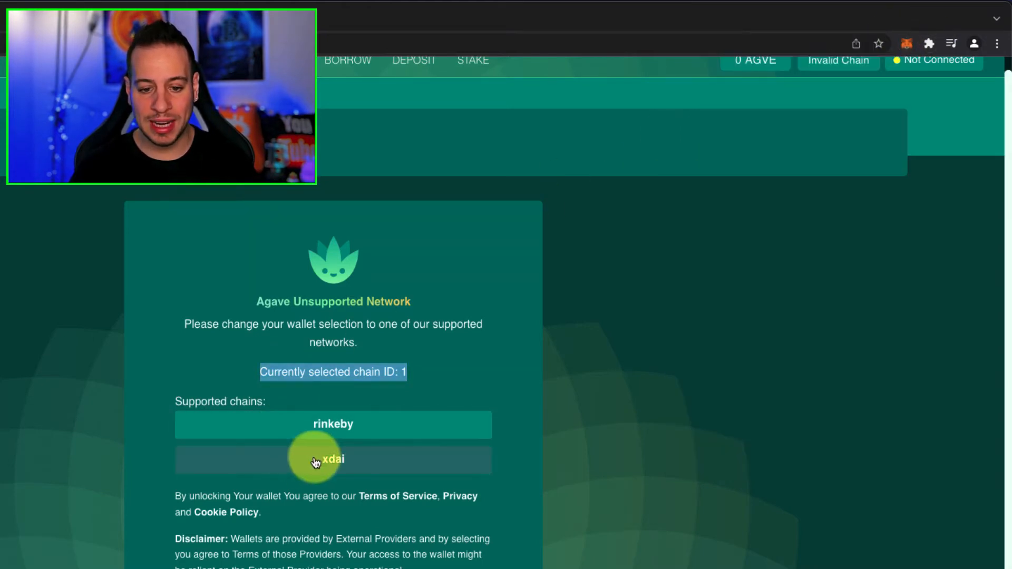
{"action": "mouse_move", "coordinate": [354, 464]}
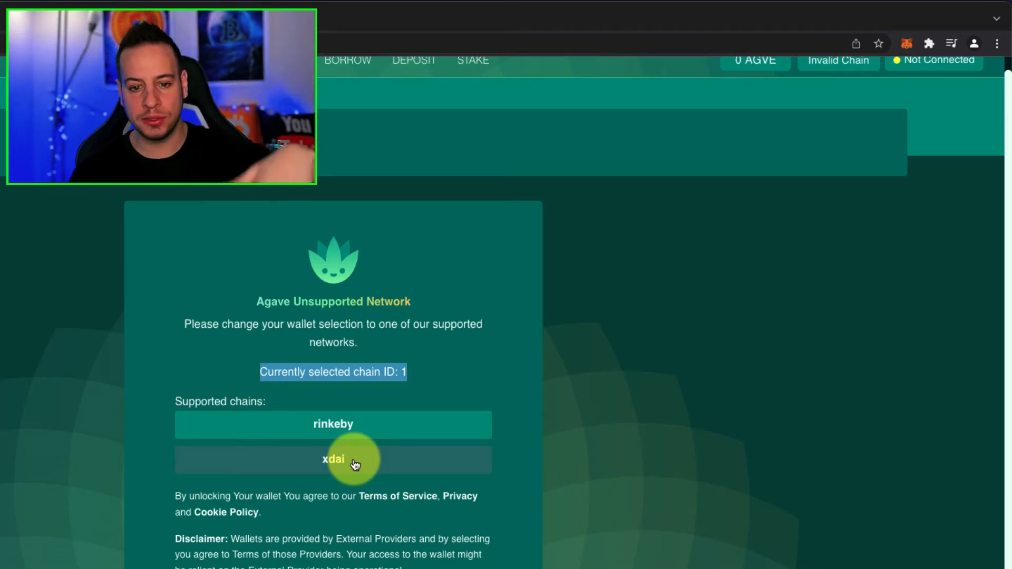
{"action": "left_click", "coordinate": [333, 459]}
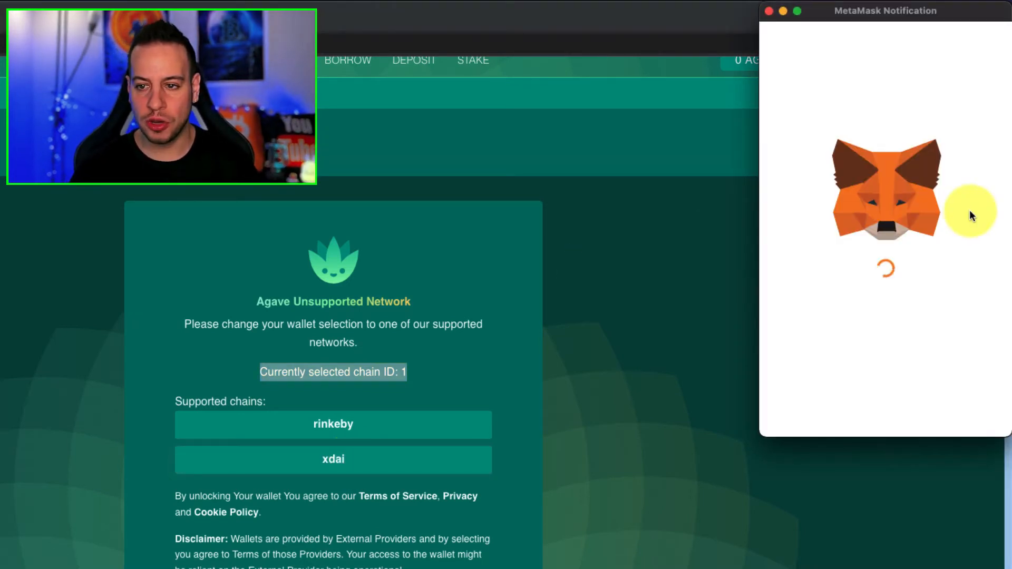
{"action": "left_click", "coordinate": [334, 459]}
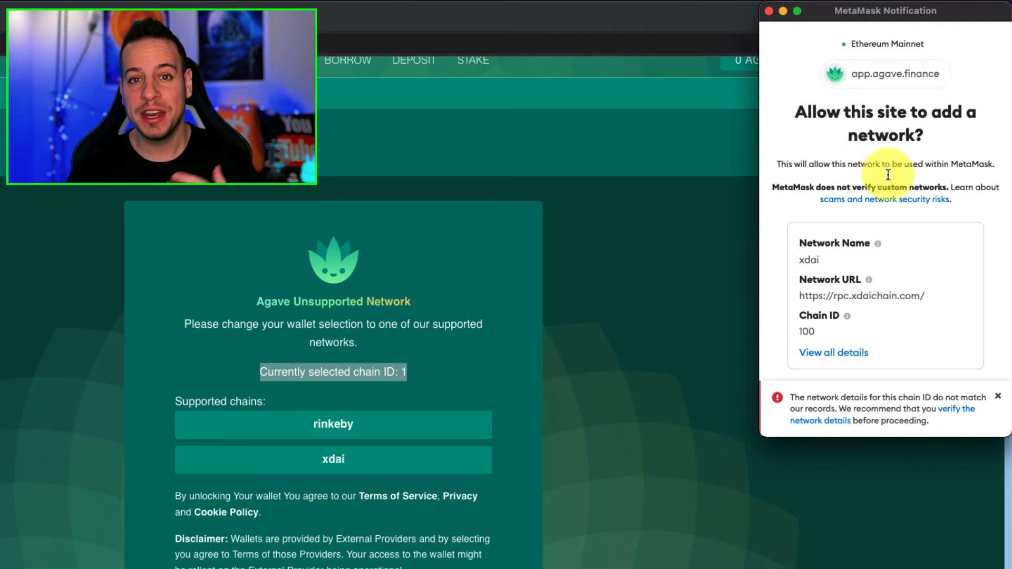
{"action": "scroll", "scroll_direction": "down", "scroll_amount": 3}
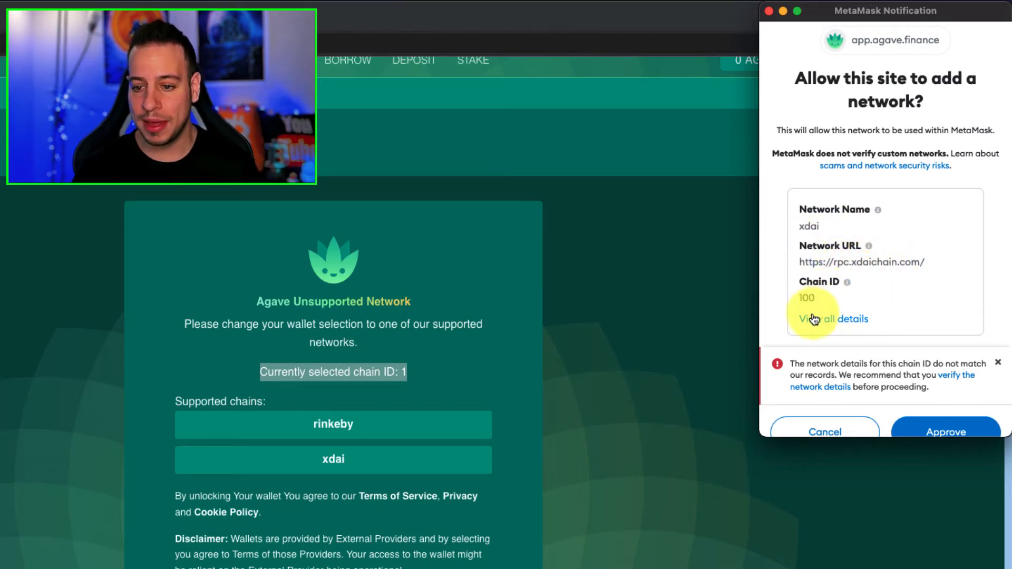
Review the xdai network details in MetaMask, approve adding it and switch the wallet to xdai.
{"action": "left_click", "coordinate": [842, 319]}
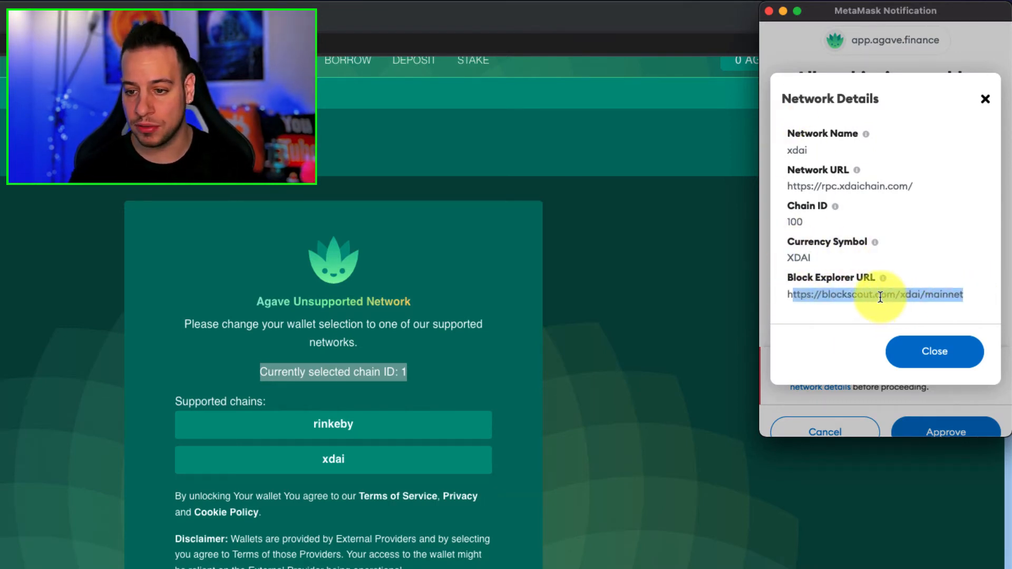
{"action": "left_click", "coordinate": [933, 351]}
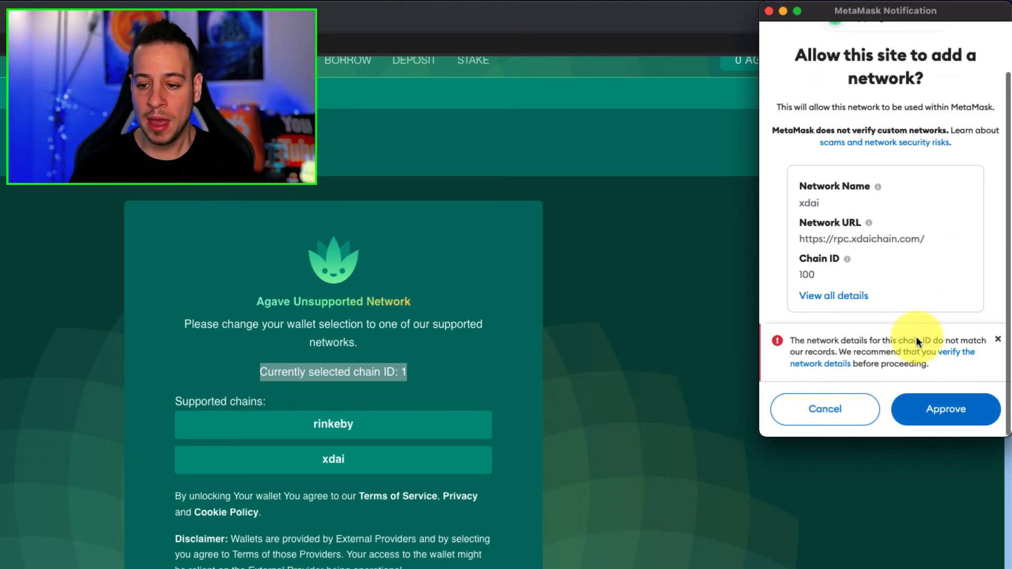
{"action": "left_click", "coordinate": [945, 409]}
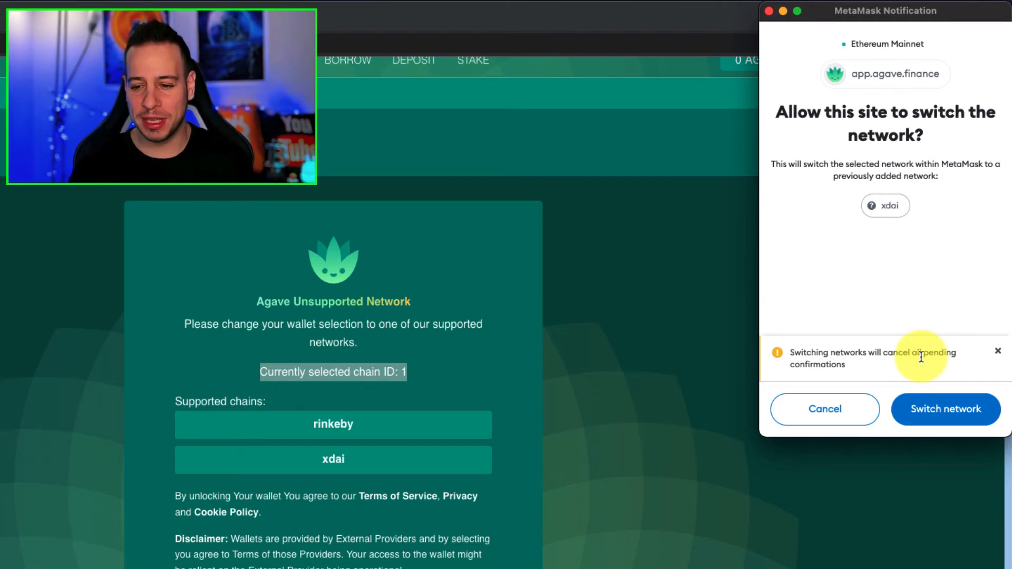
{"action": "mouse_move", "coordinate": [945, 409]}
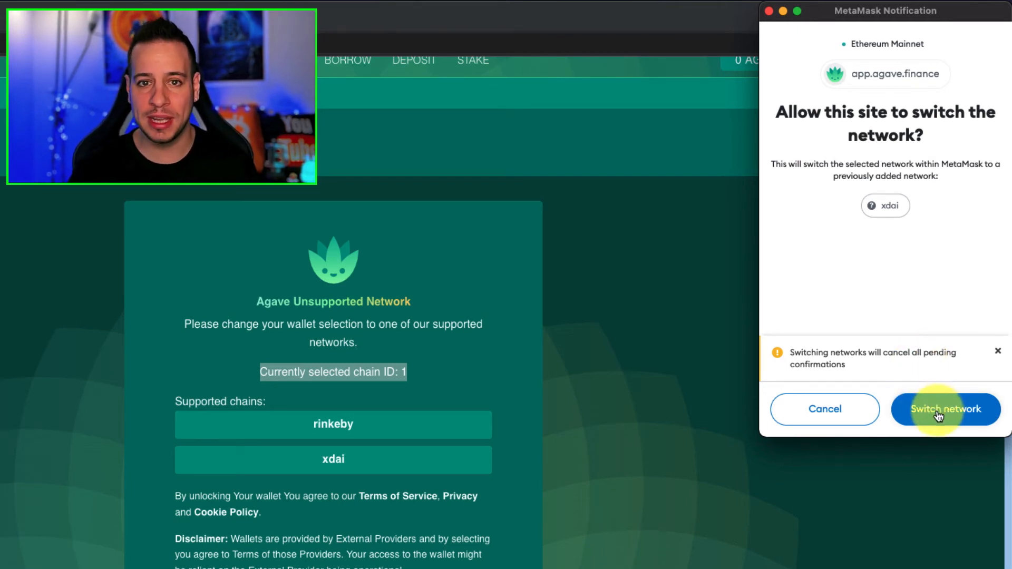
{"action": "left_click", "coordinate": [945, 408]}
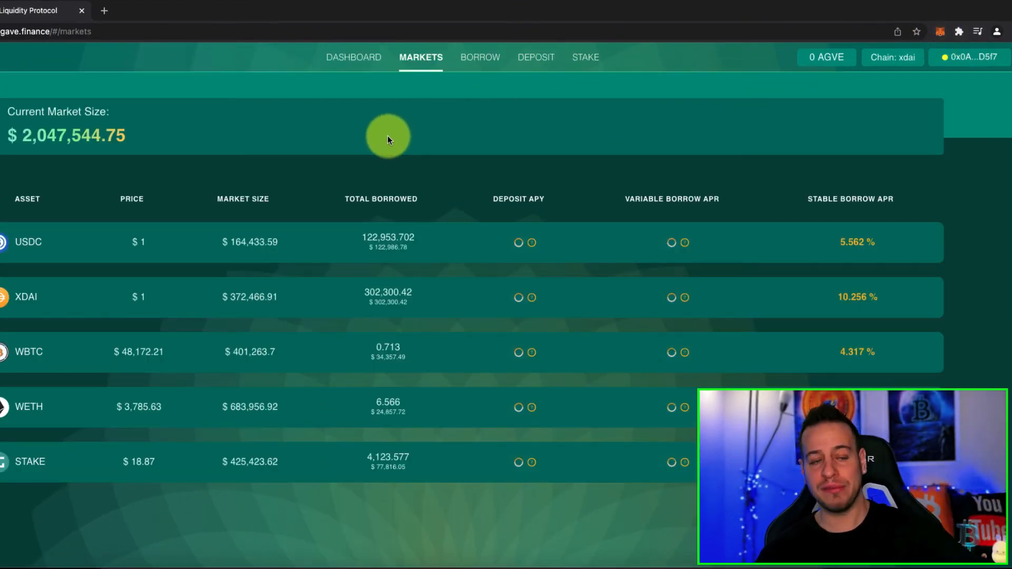
{"action": "mouse_move", "coordinate": [860, 84]}
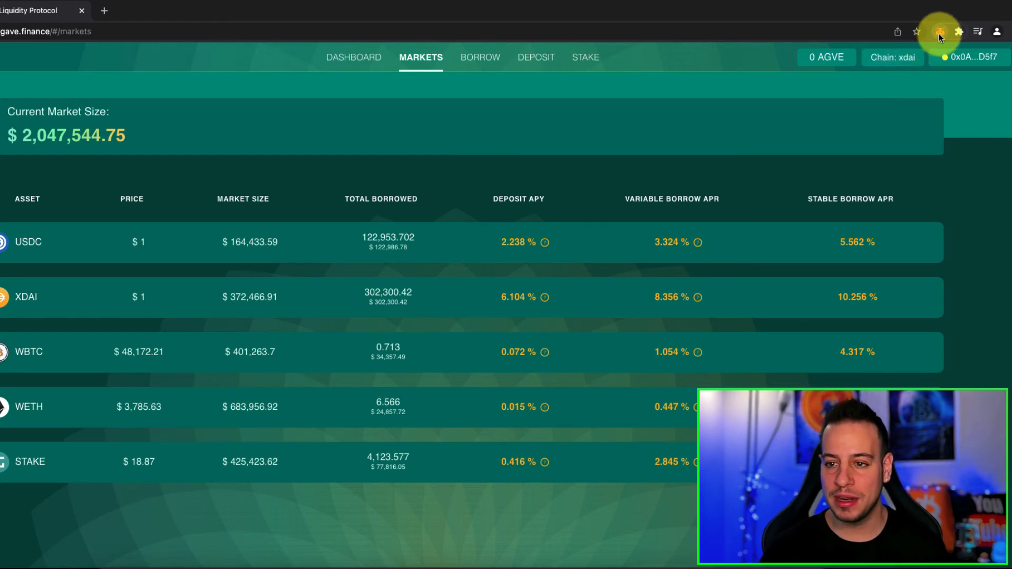
Switch MetaMask to Harmony Mainnet then Ethereum Mainnet, which Agave reports as unsupported chain ID 1.
{"action": "left_click", "coordinate": [939, 31]}
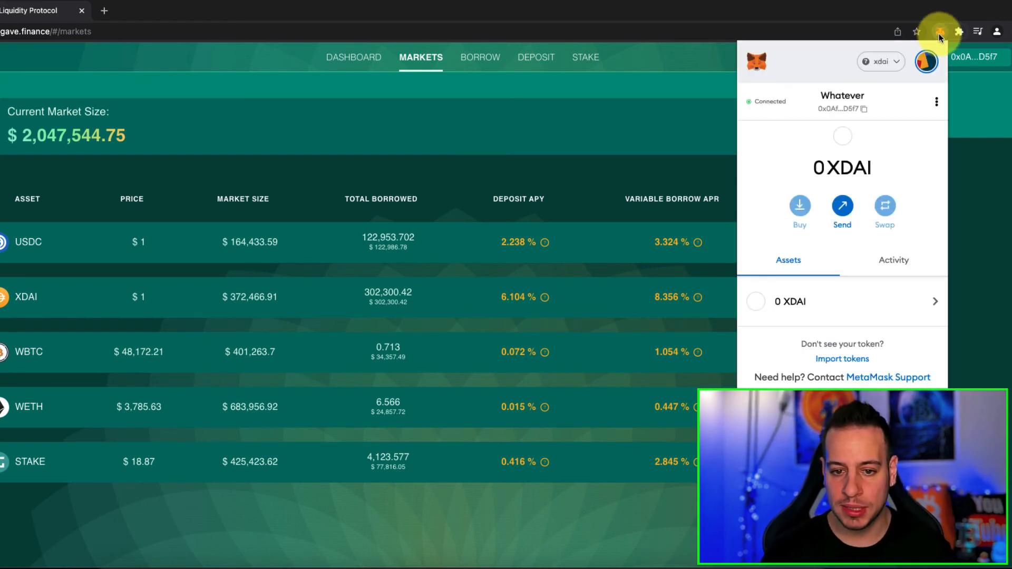
{"action": "left_click", "coordinate": [880, 61]}
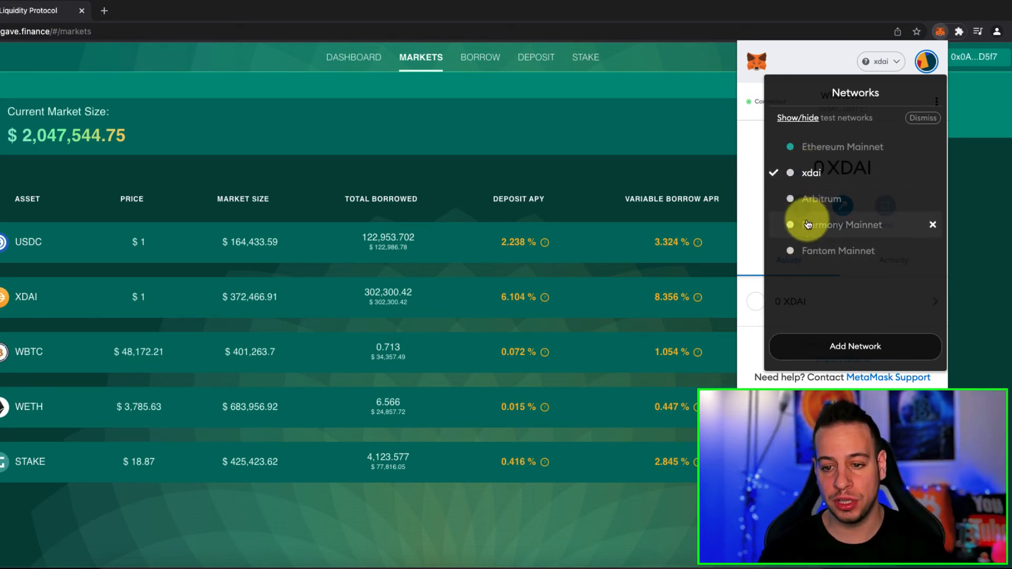
{"action": "left_click", "coordinate": [841, 224]}
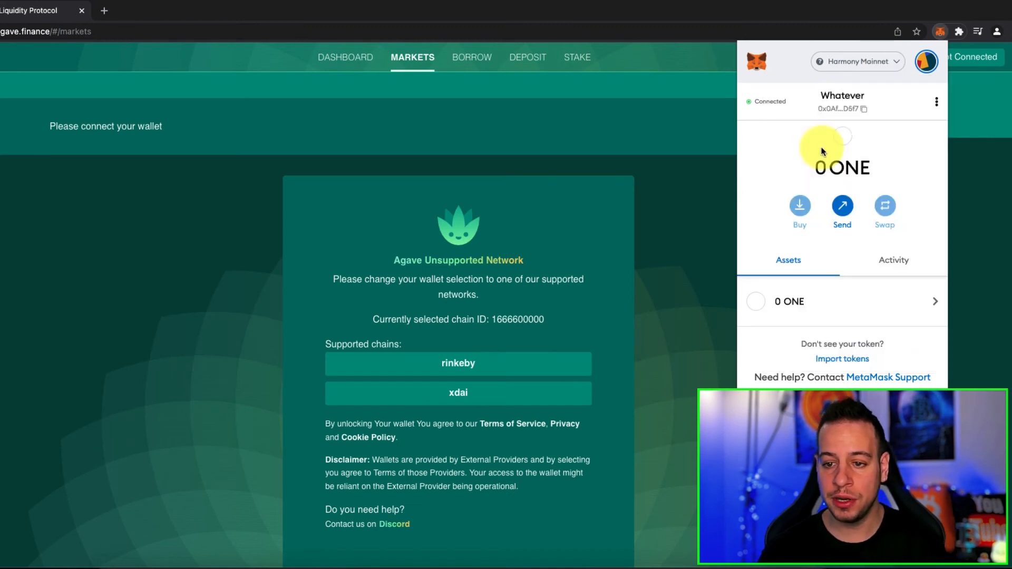
{"action": "left_click", "coordinate": [857, 61]}
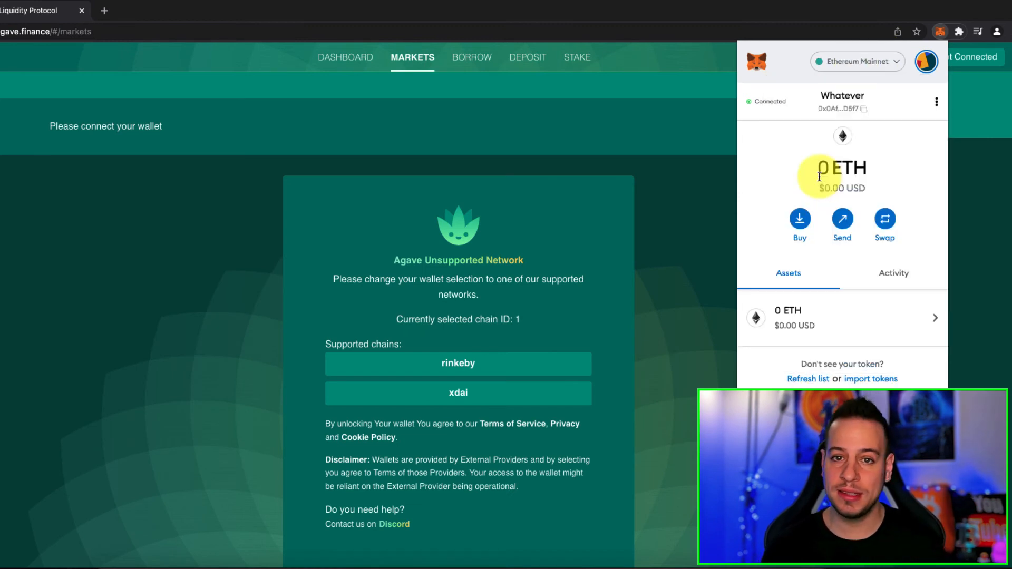
{"action": "left_click", "coordinate": [856, 61]}
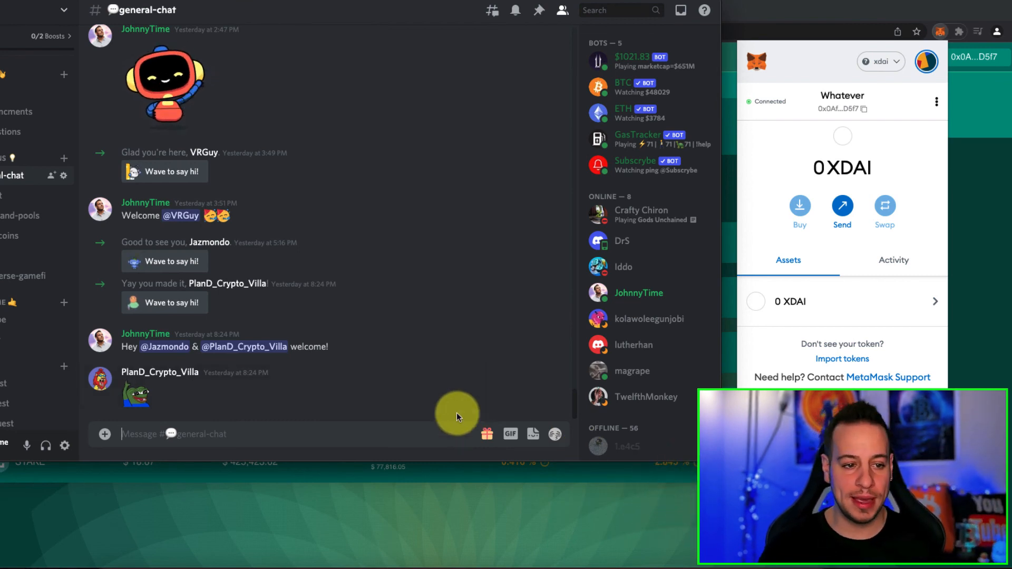
{"action": "mouse_move", "coordinate": [535, 334]}
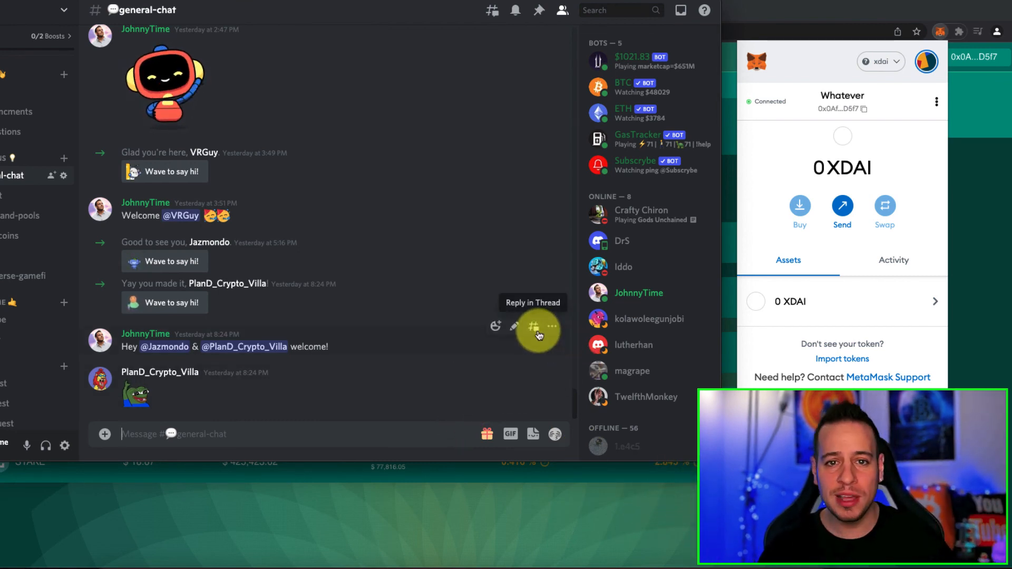
{"action": "mouse_move", "coordinate": [631, 21]}
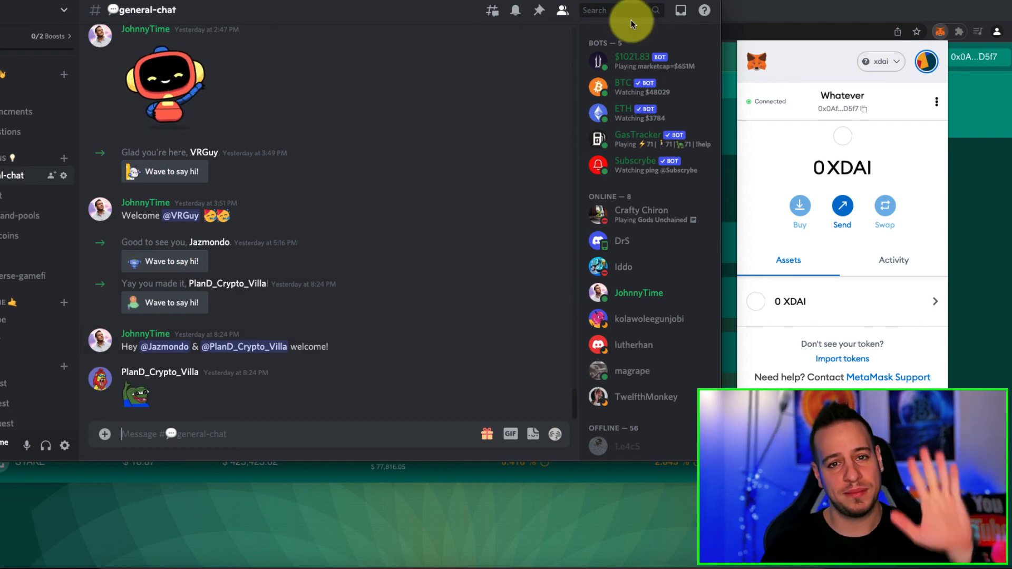